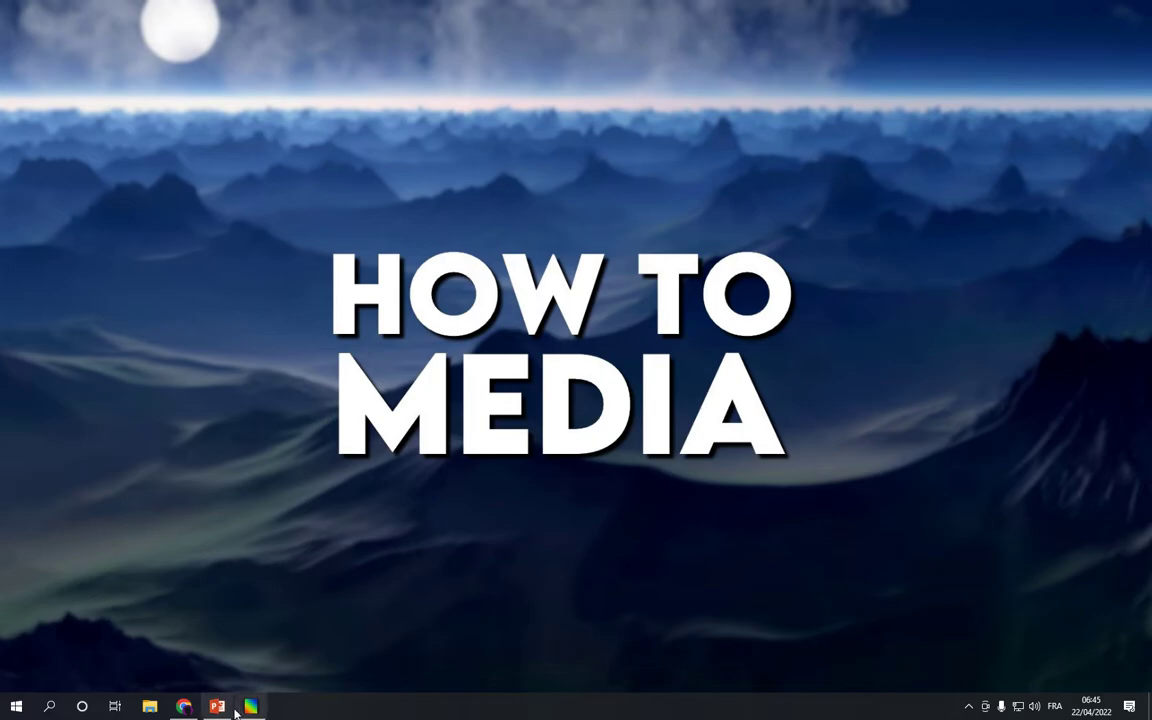
Step: Launch PowerPoint from the taskbar icon
{"action": "left_click", "coordinate": [217, 707]}
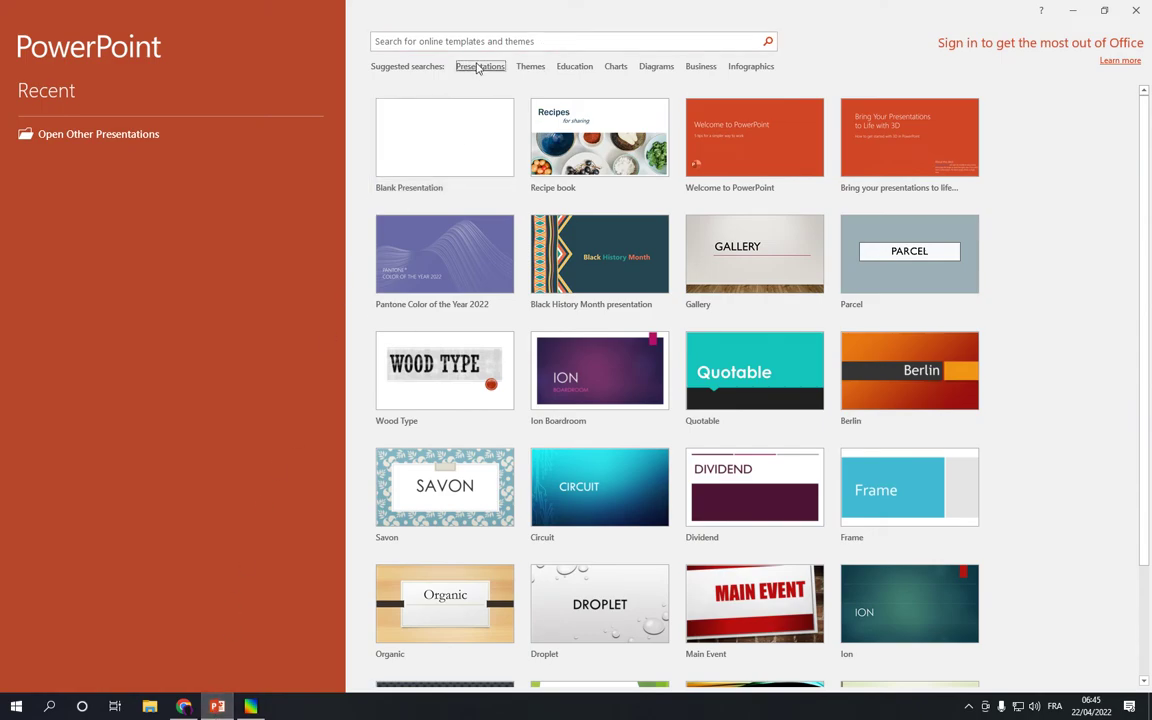
Step: Search templates for 'monthly calendar' and create a presentation from Monthly quotes calendar
{"action": "left_click", "coordinate": [480, 66]}
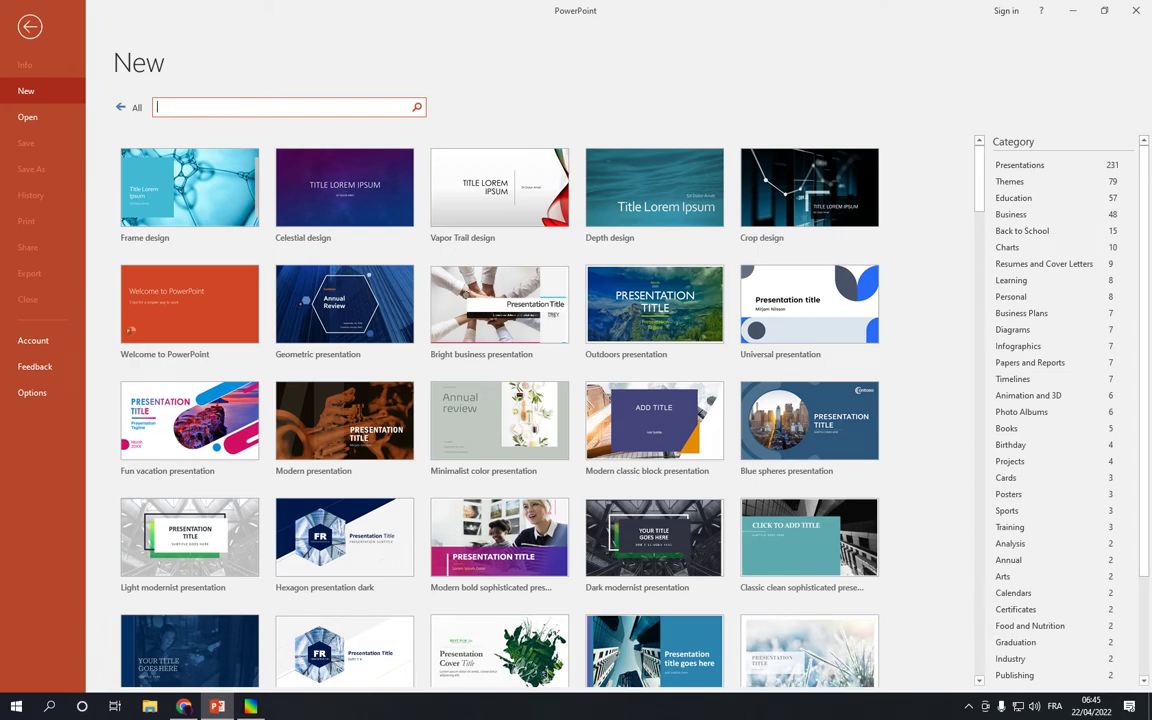
{"action": "type", "text": "monthly calendar"}
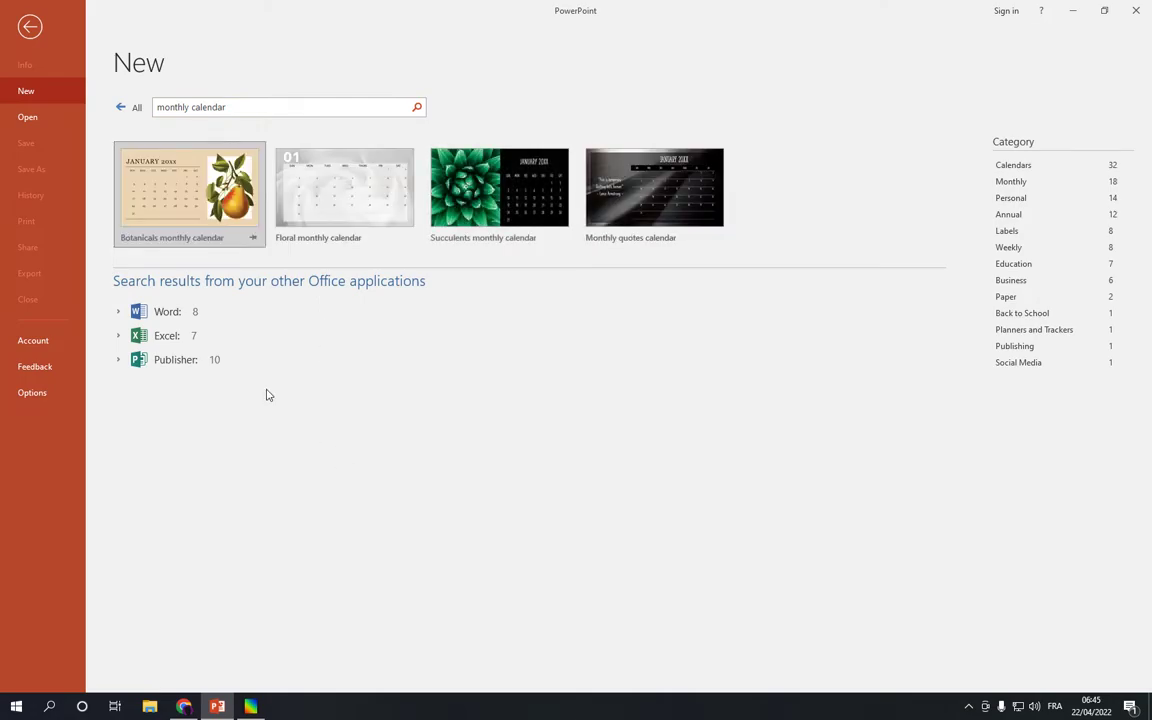
{"action": "mouse_move", "coordinate": [211, 225]}
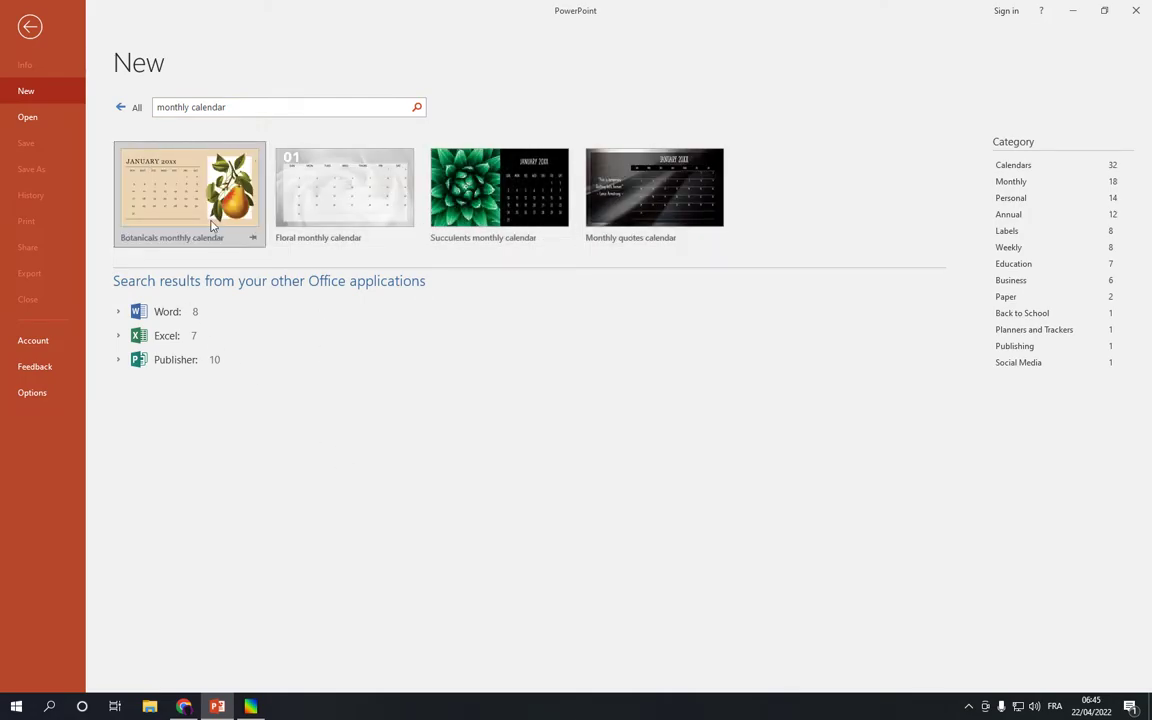
{"action": "mouse_move", "coordinate": [655, 193]}
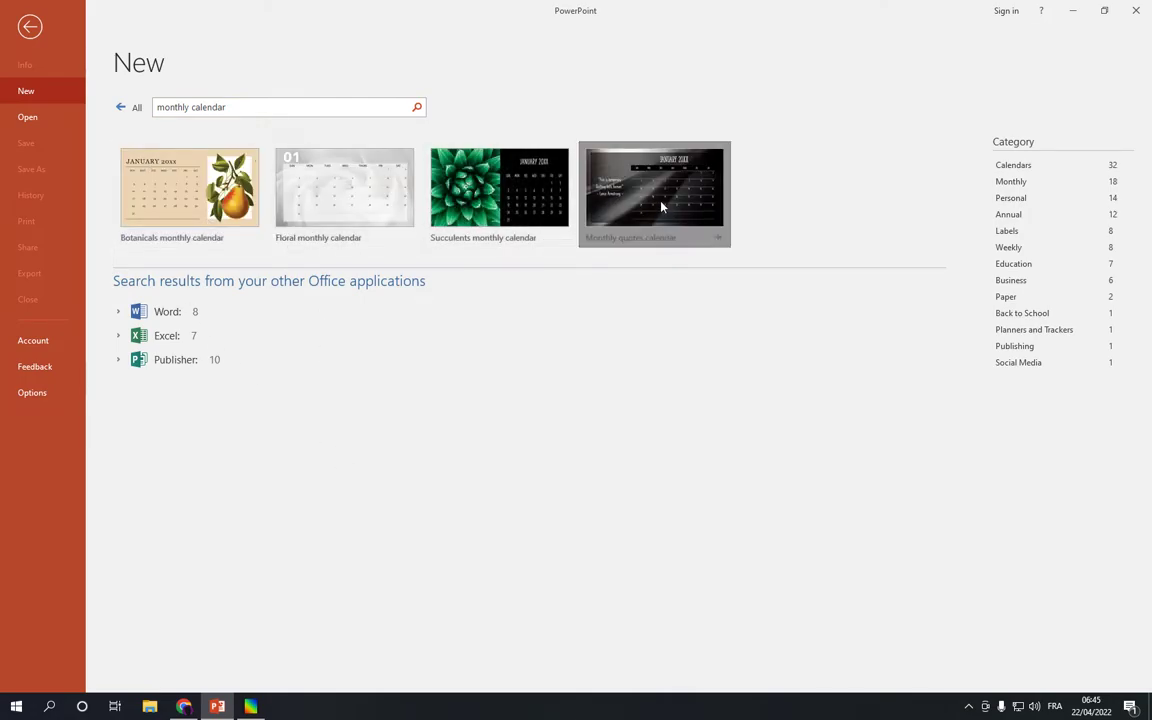
{"action": "left_click", "coordinate": [654, 190]}
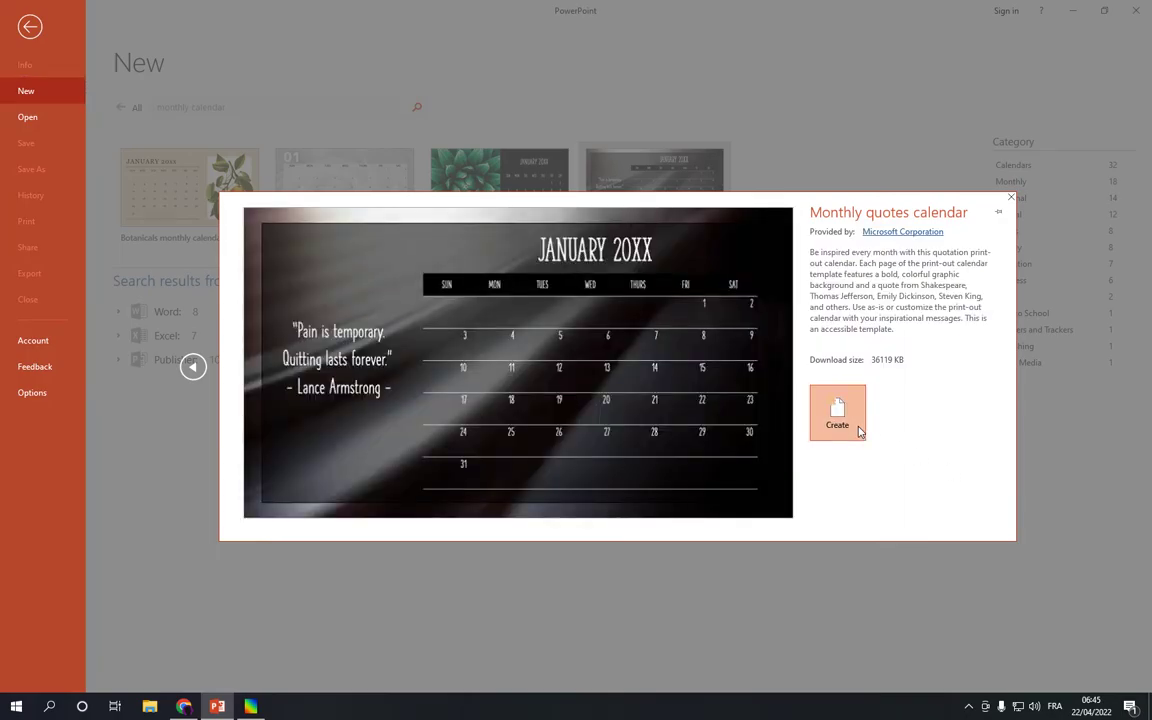
{"action": "left_click", "coordinate": [837, 413]}
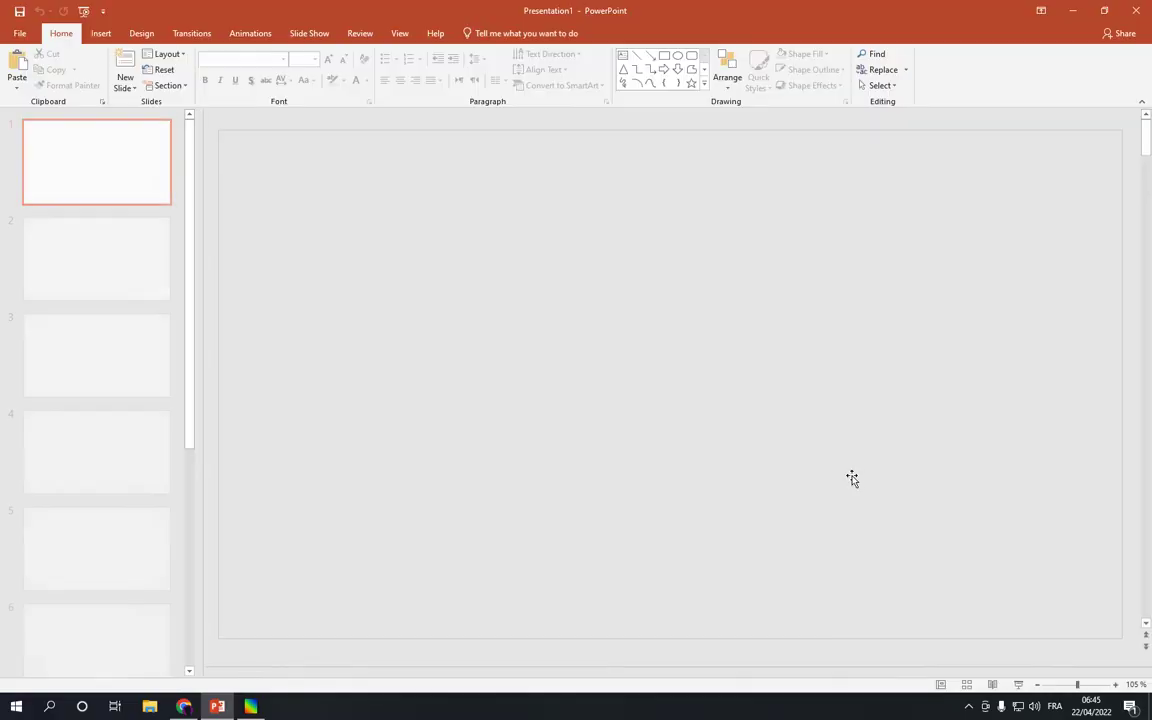
Step: Browse past the July 2020 slide to open the September 2020 slide for editing
{"action": "left_click", "coordinate": [96, 258]}
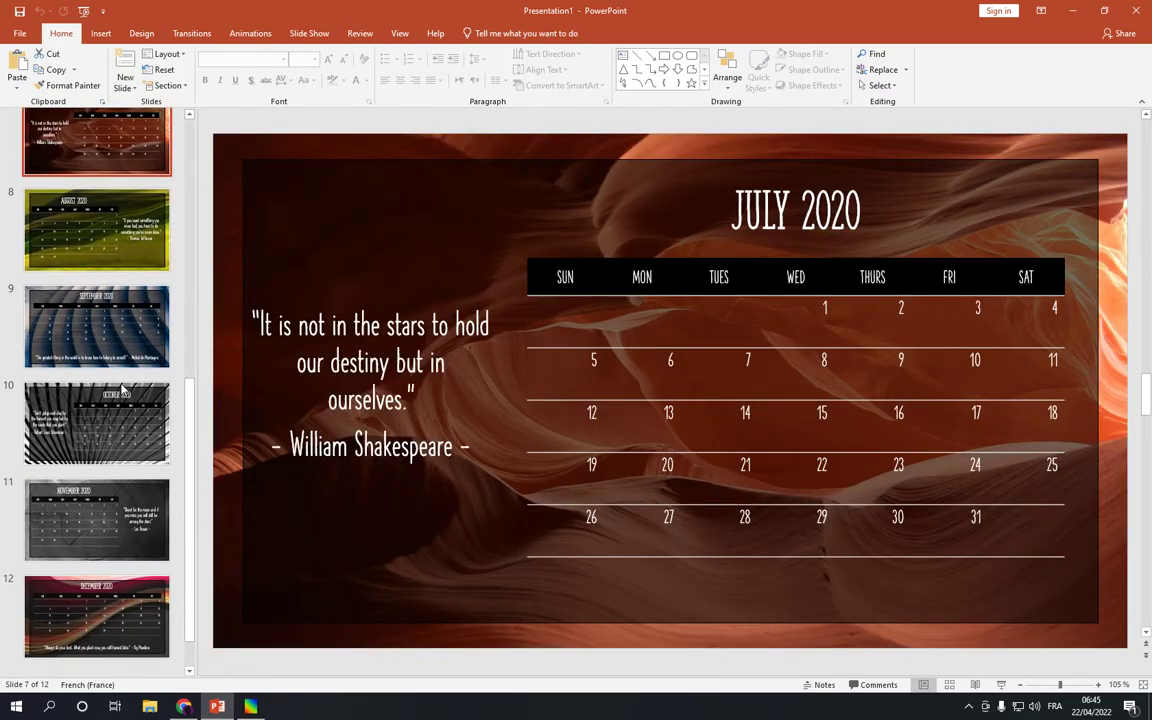
{"action": "left_click", "coordinate": [97, 324]}
{"action": "type", "text": "How"}
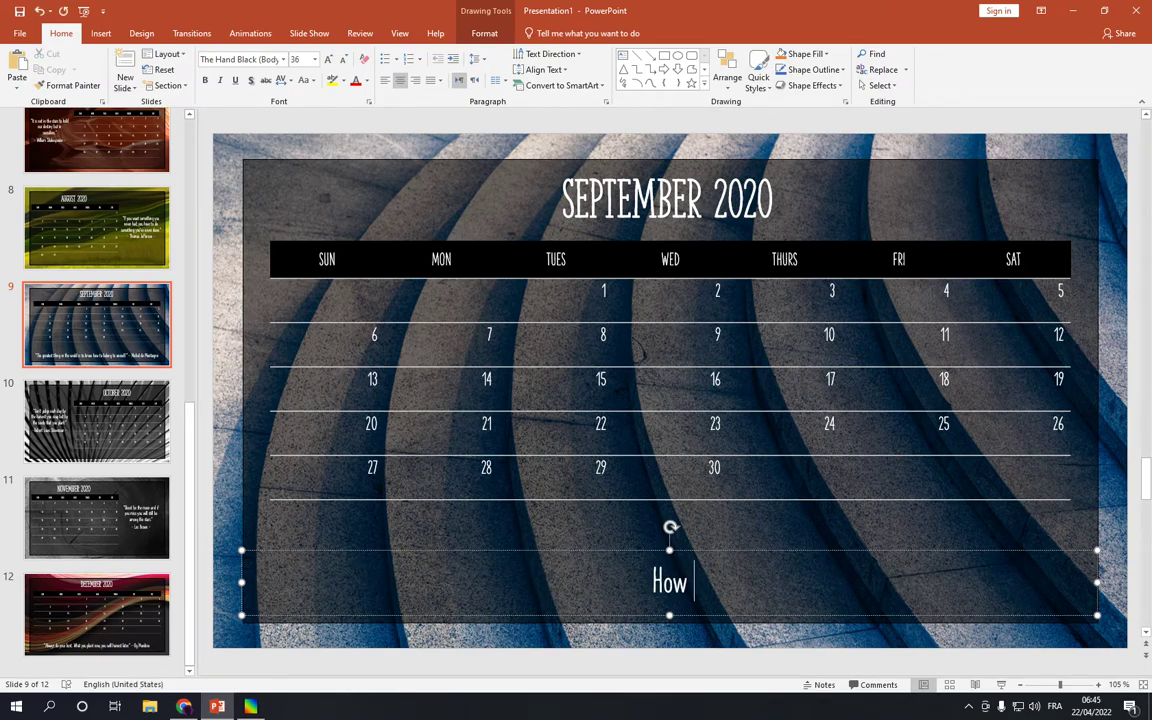
Step: Finish the September text as 'How to media', then view November and December 2020
{"action": "type", "text": "to media"}
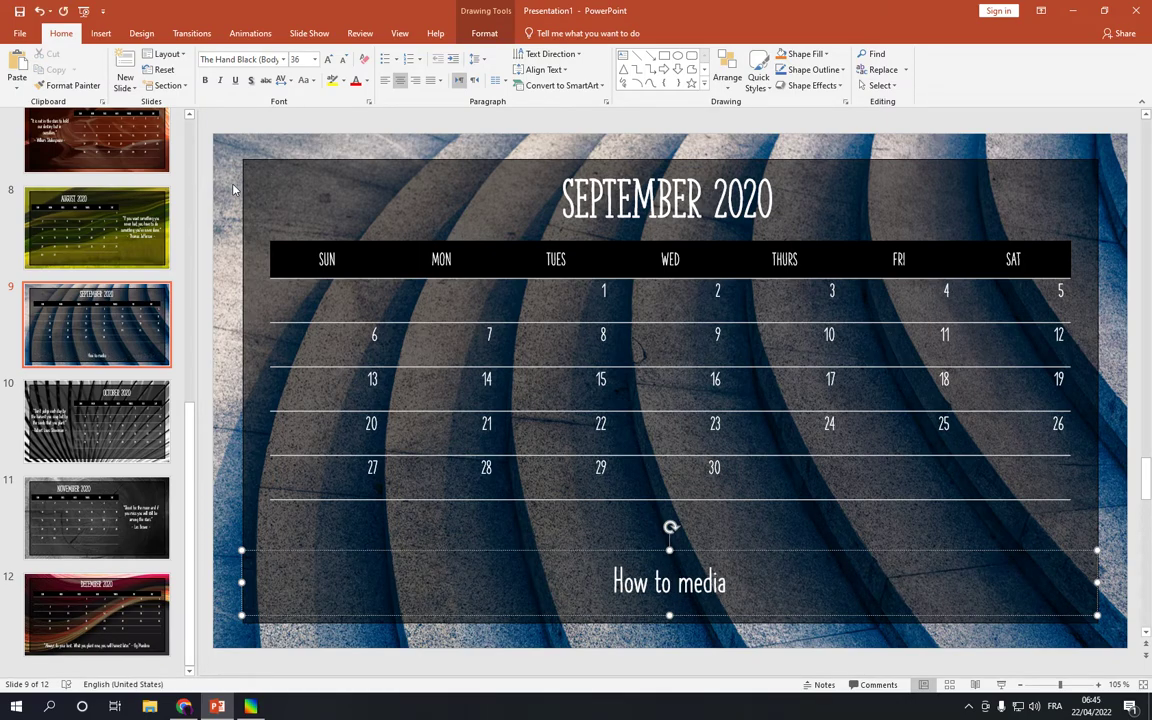
{"action": "left_click", "coordinate": [97, 517]}
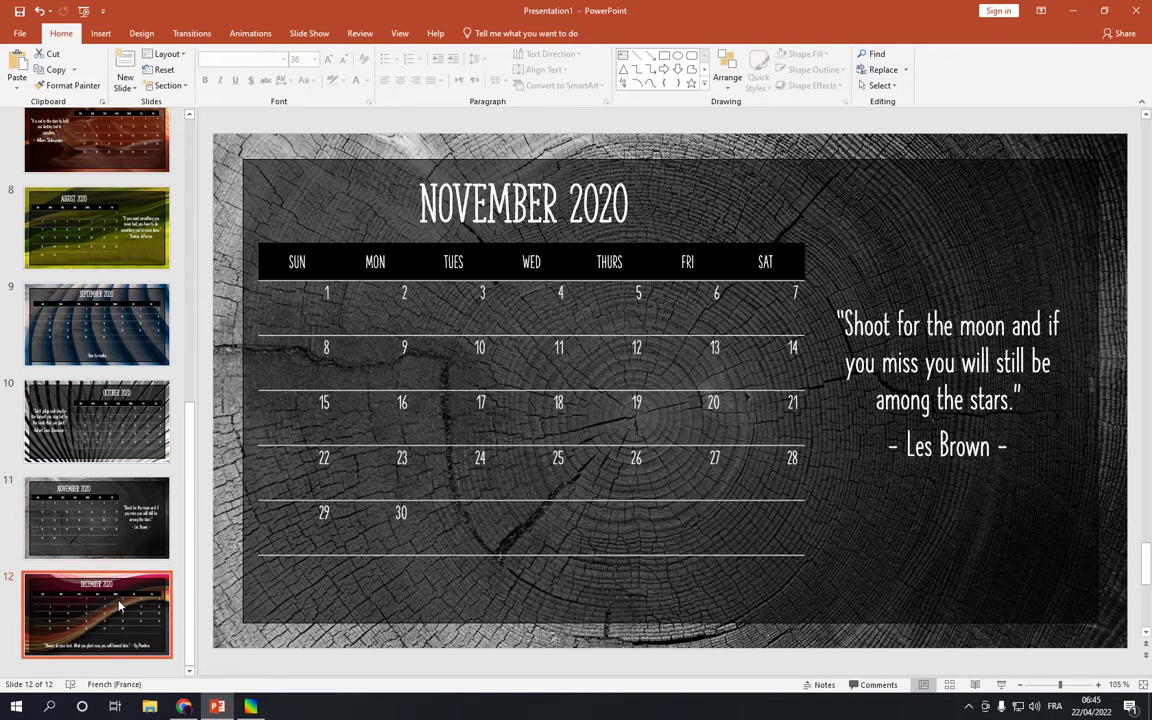
{"action": "left_click", "coordinate": [97, 614]}
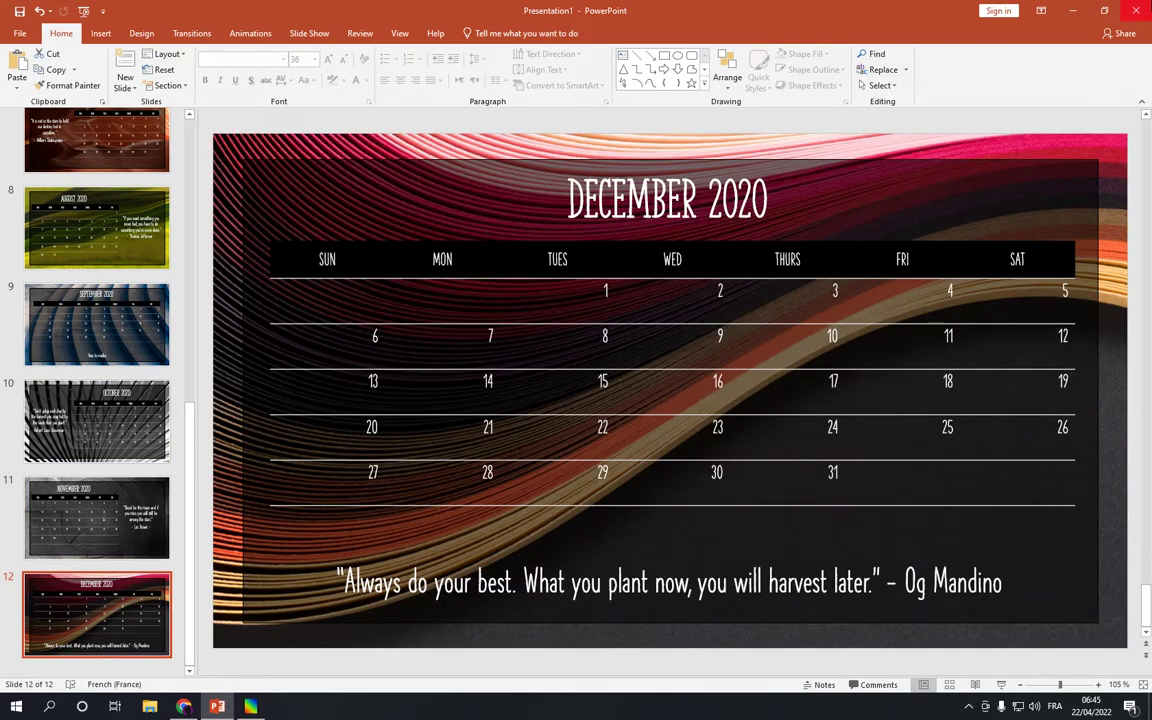